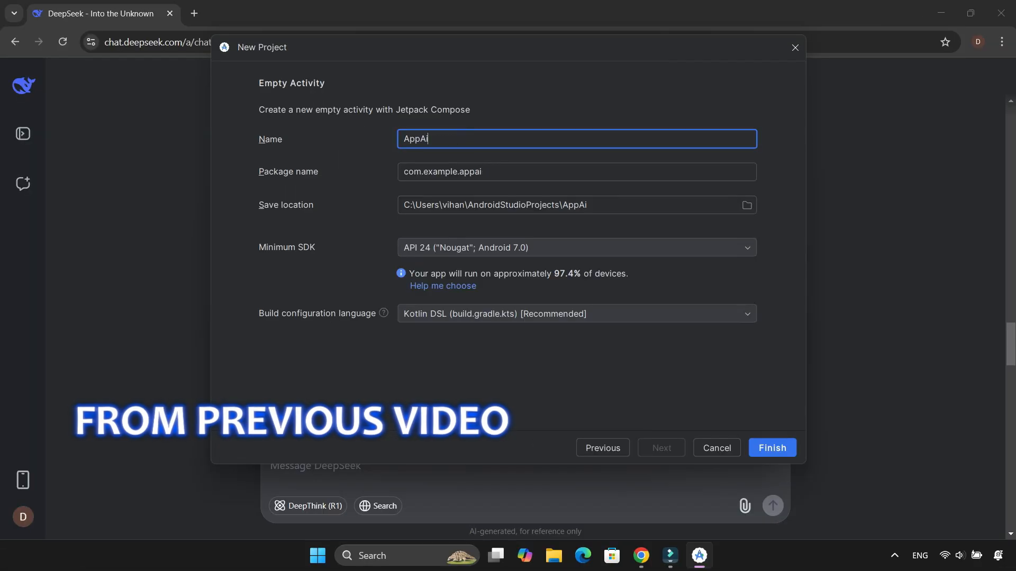
Step: Finish creating the AppAi Empty Activity project in the New Project dialog
left_click(771, 448)
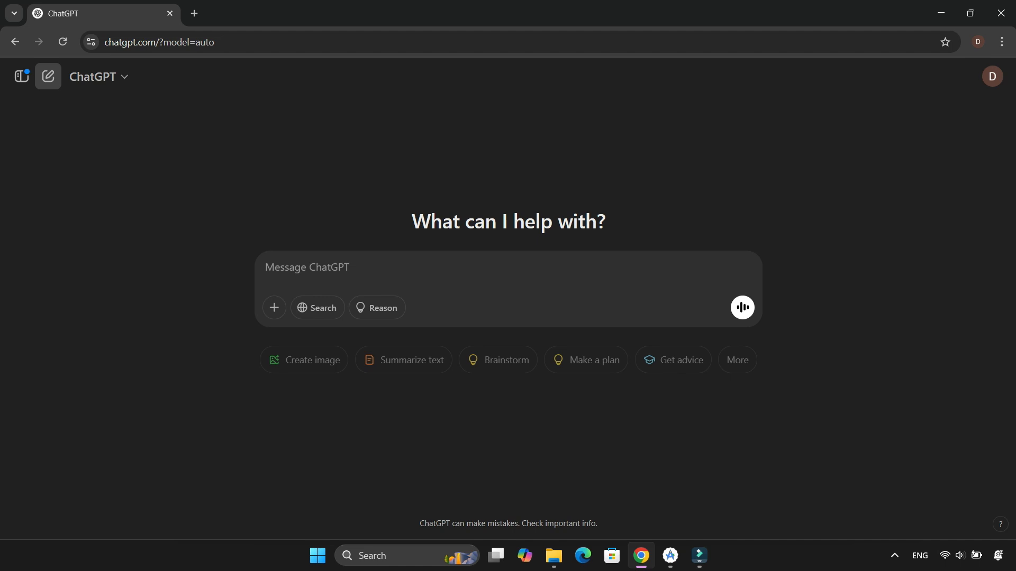
Step: Send a prompt for a Kotlin budget tracker with income/expense buttons, balance updates, named values and two history lists
type("i need to create a budget tracking app")
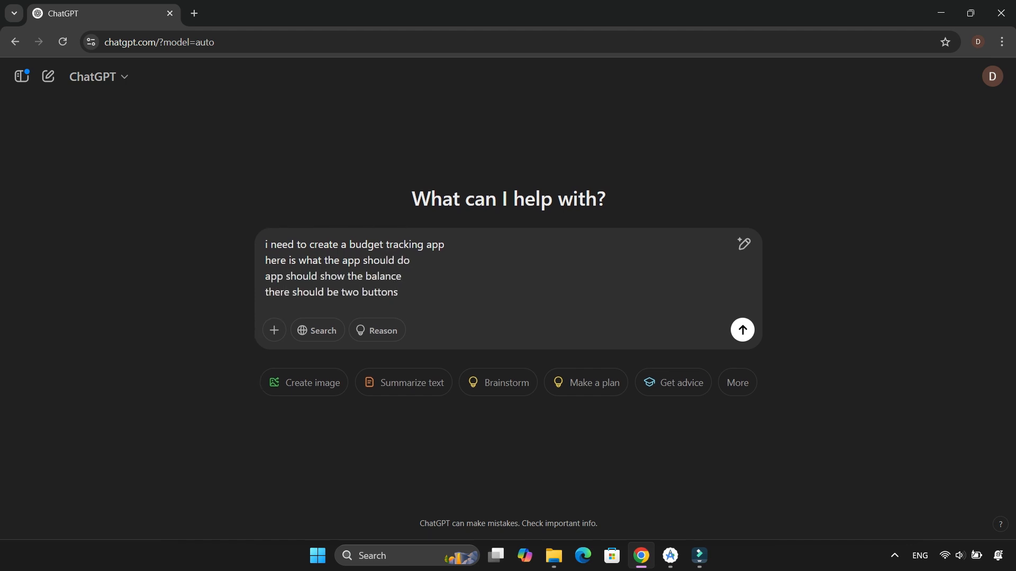
type("1.income 2.expende")
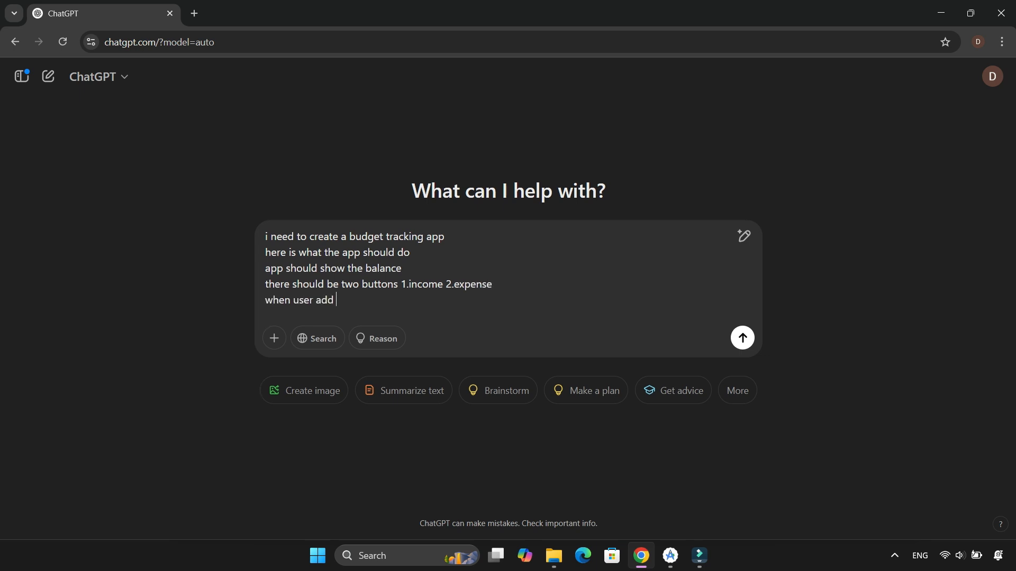
type("user add a income, balance should increase")
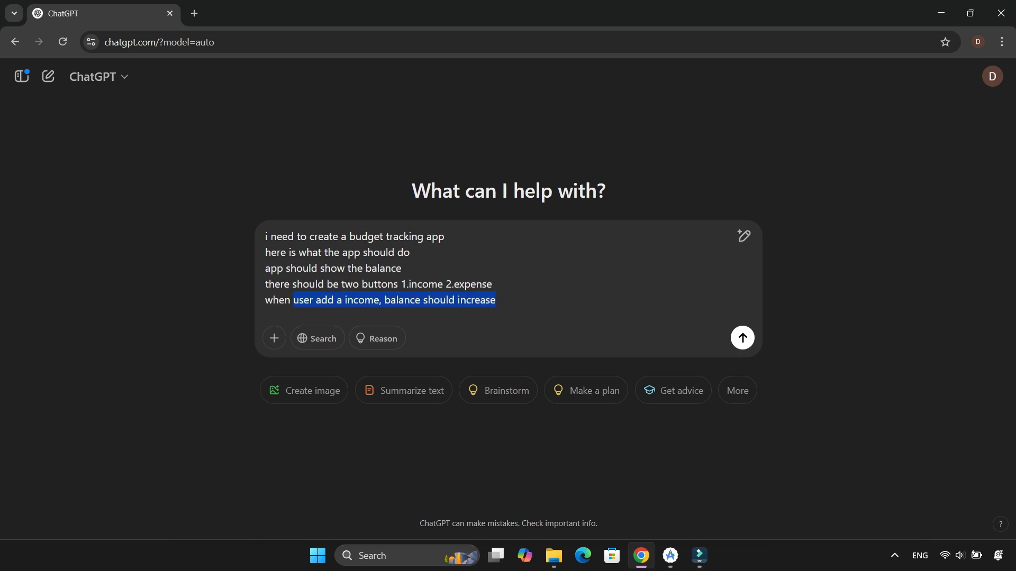
type("when user add a expense, balance should increase")
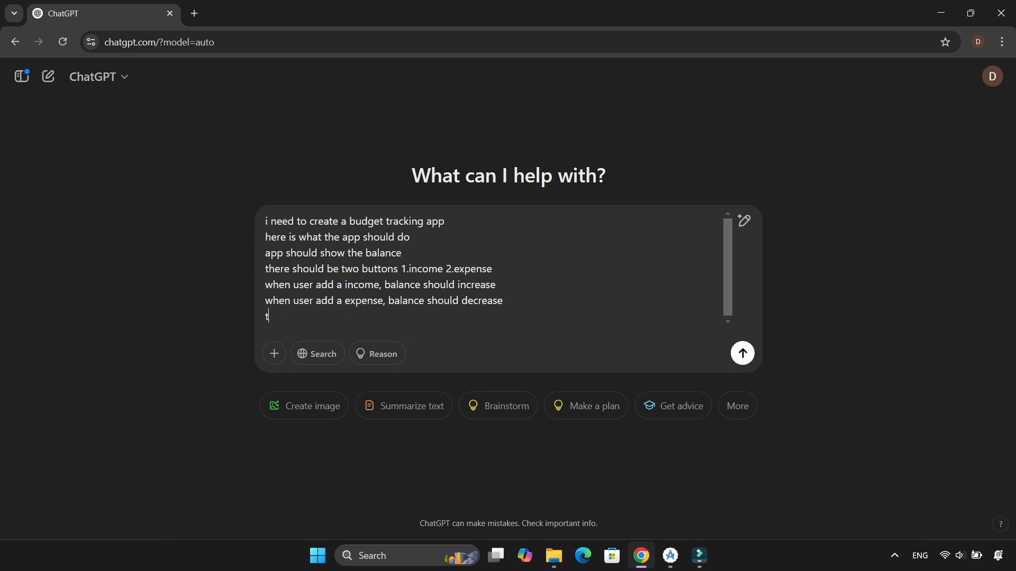
type("user must have ability to add")
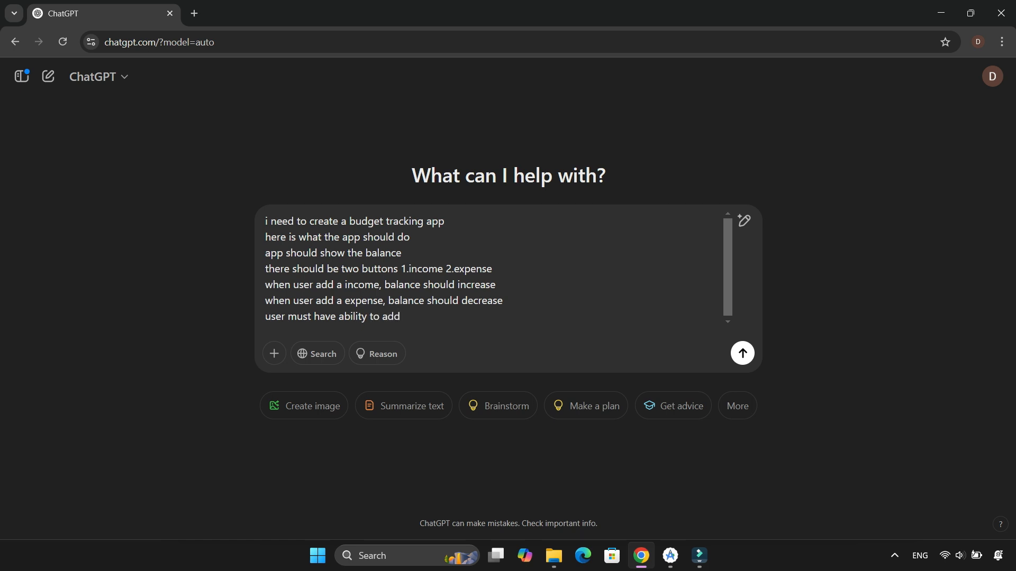
type("a name and value for each expense or income")
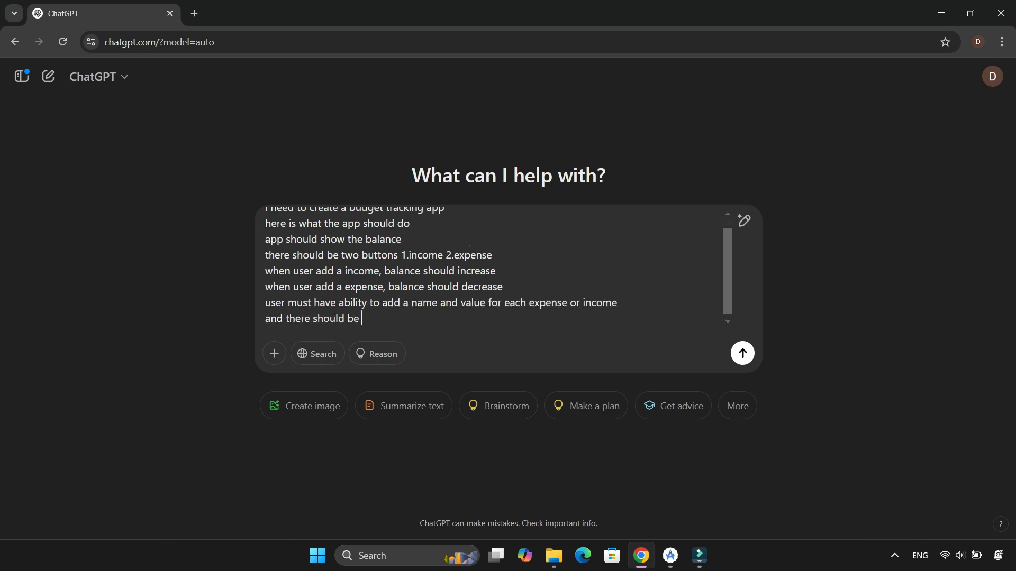
type("two lists to view p")
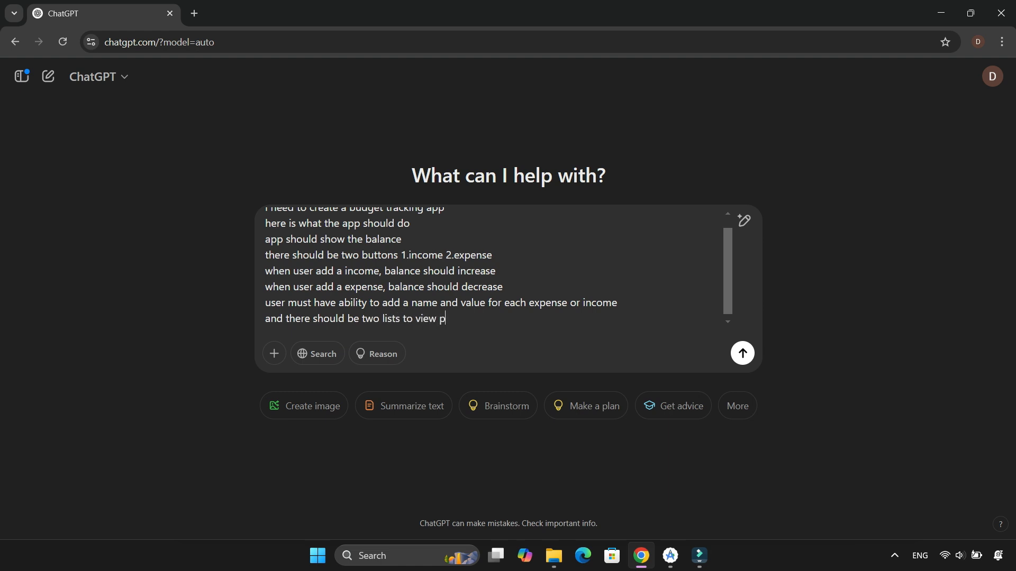
type("revious incomes and expenses")
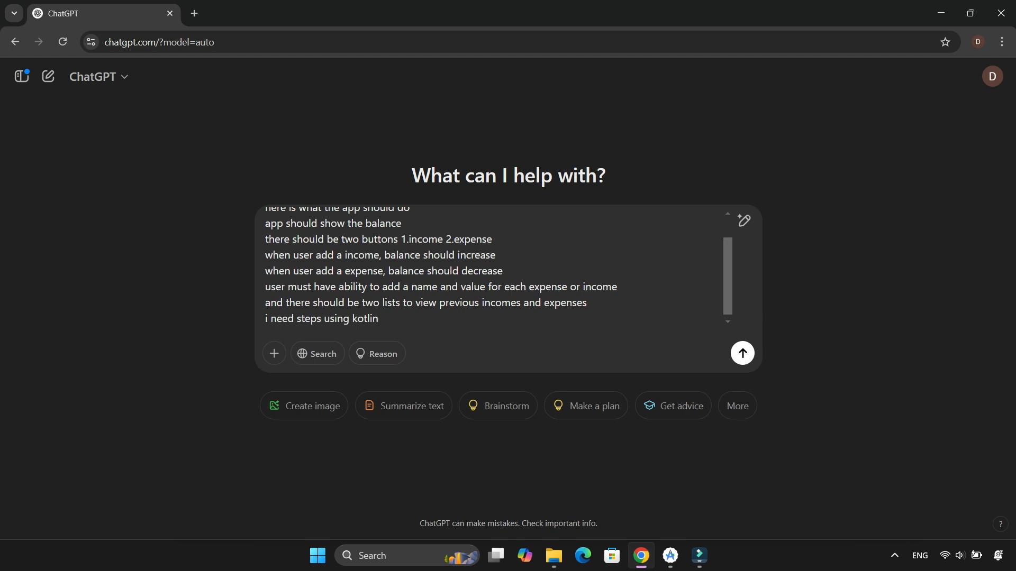
type("i need only finalized xml and .kt files")
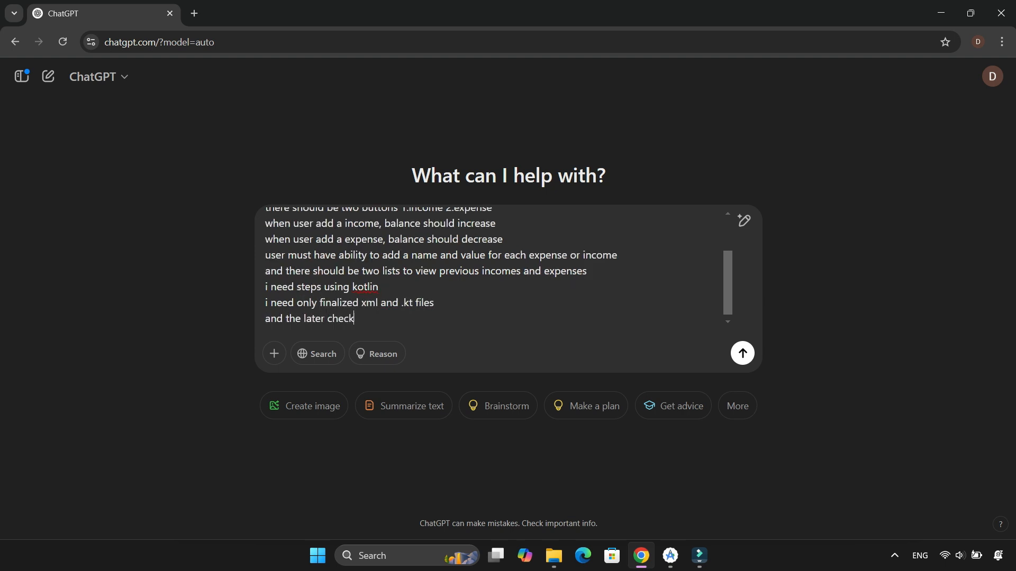
left_click(741, 353)
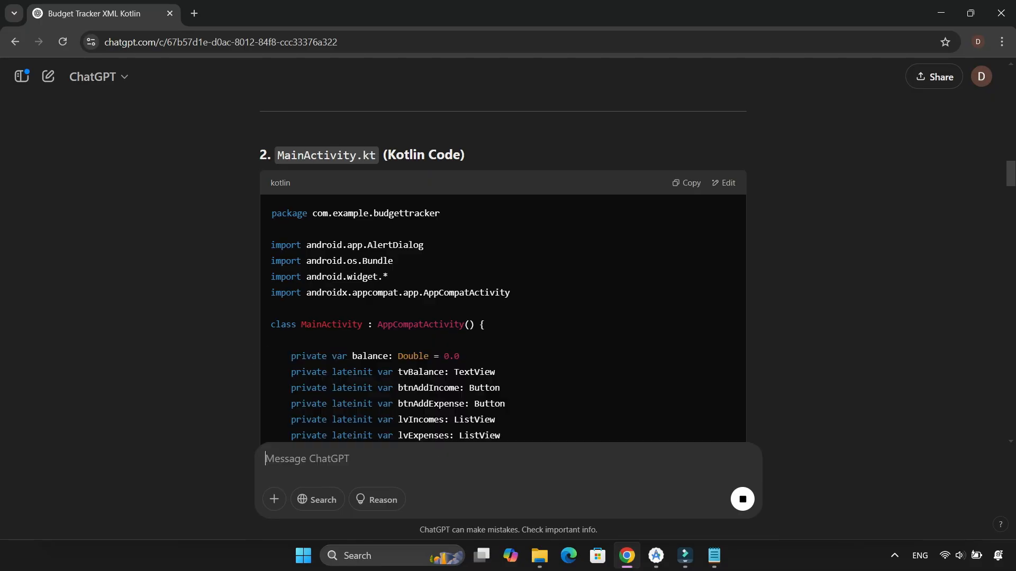
Step: Scroll through ChatGPT's generated XML layouts and MainActivity.kt code
scroll("down", 3)
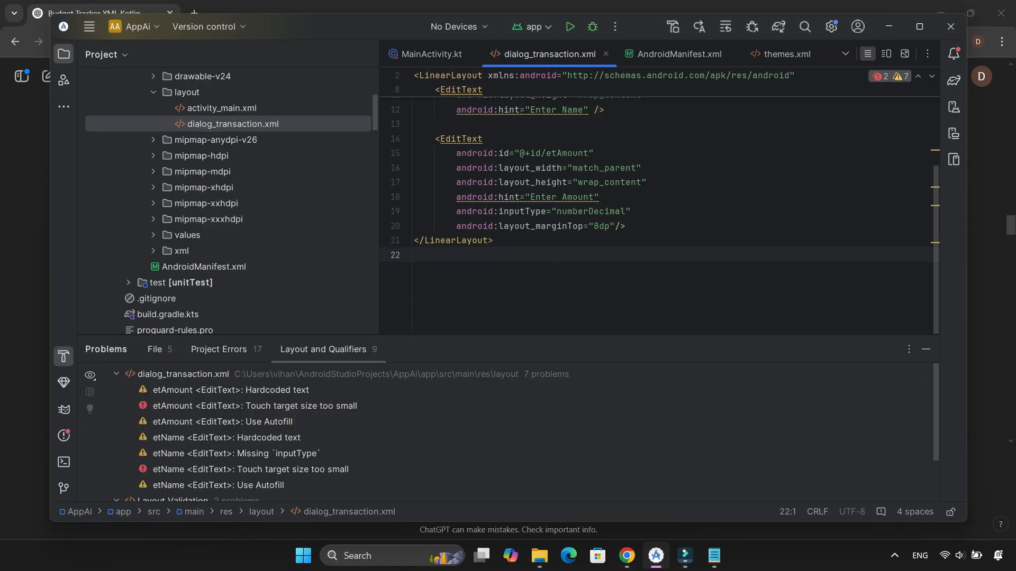
Step: Review the etAmount warning and failed MainActivity.kt build errors, then check ChatGPT's fix
left_click(255, 406)
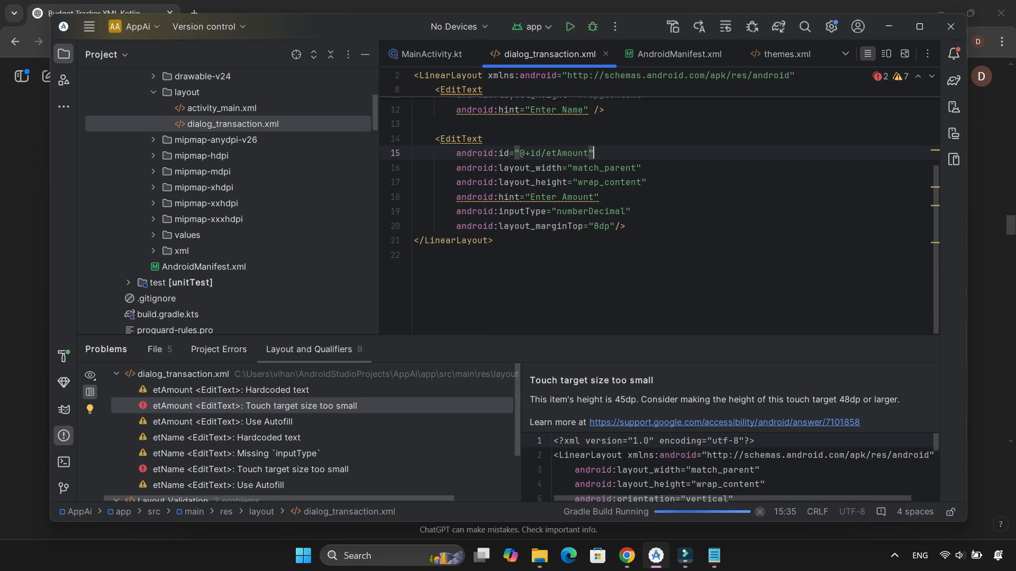
left_click(429, 54)
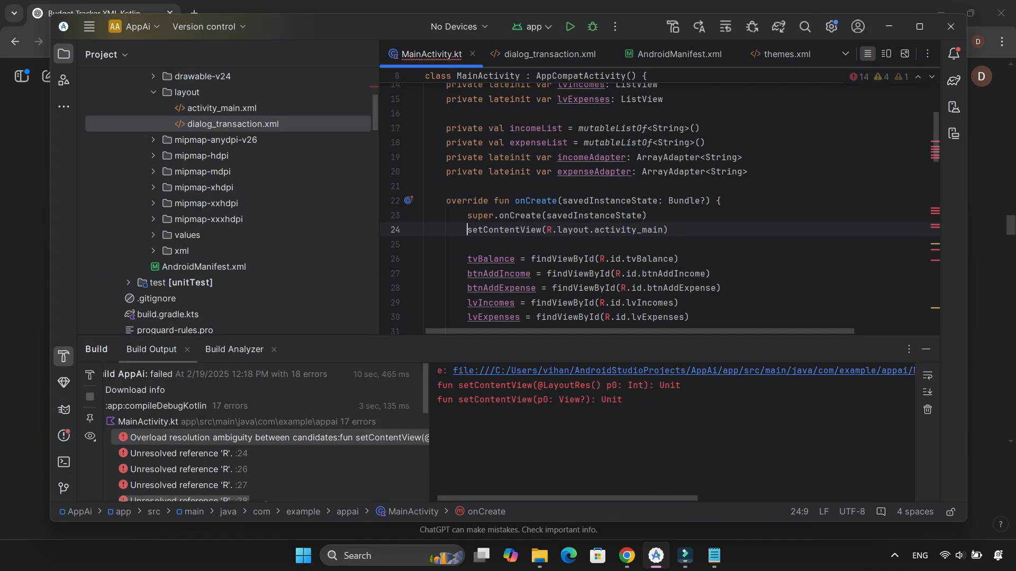
left_click(625, 560)
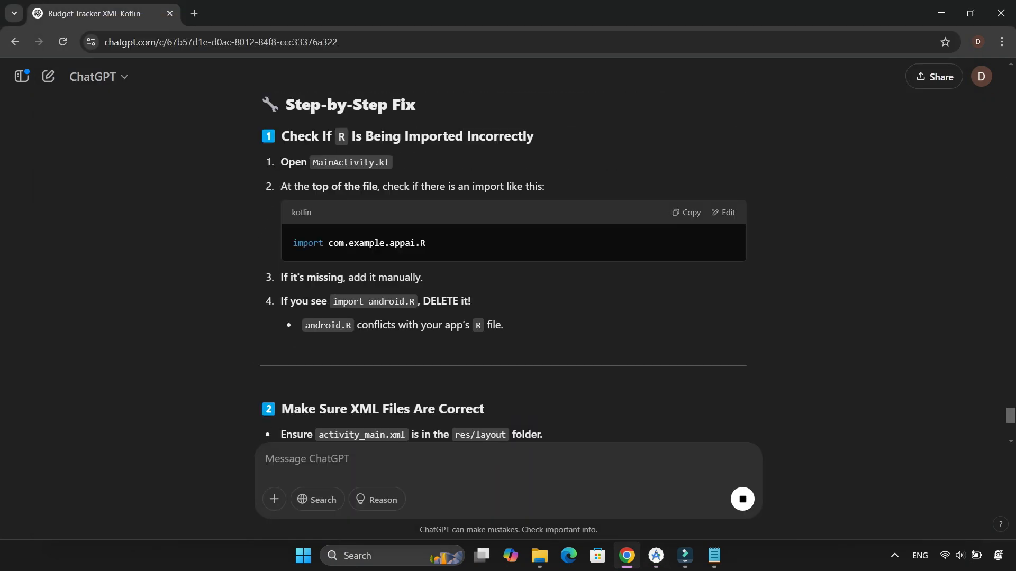
Step: Add the com.example.appai.R import per ChatGPT's fix and clean the project's previous build
left_click(655, 560)
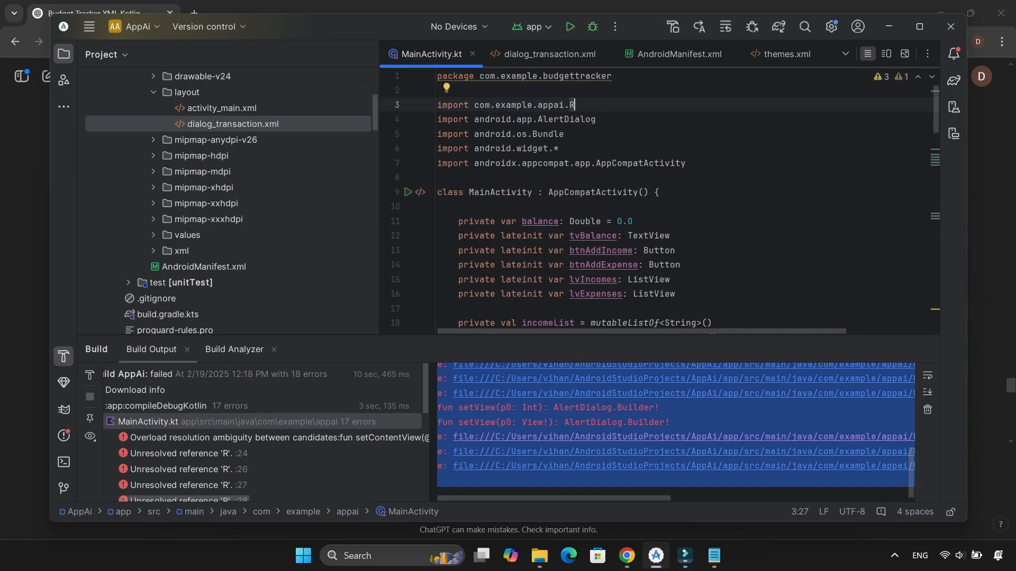
left_click(625, 560)
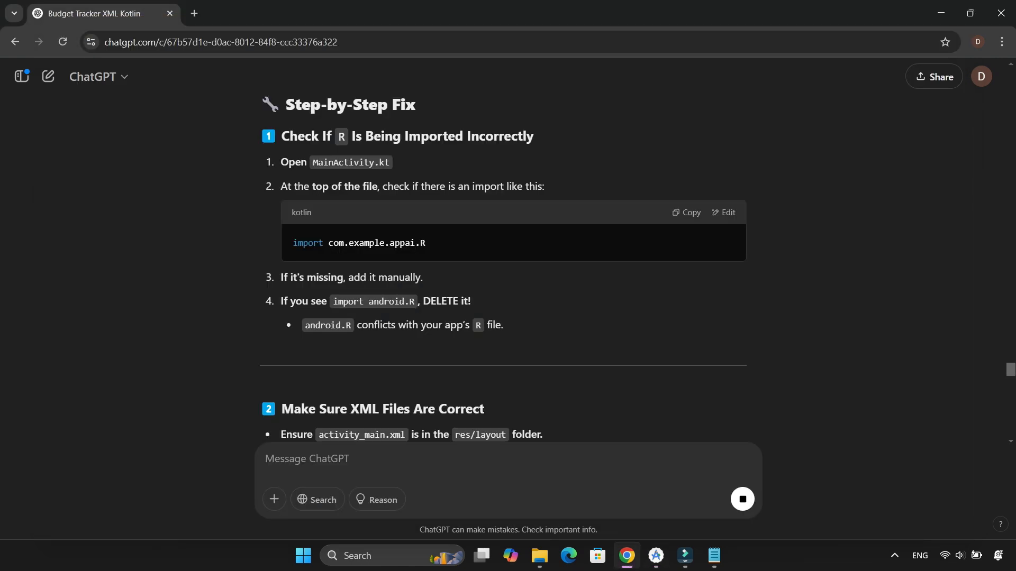
left_click(655, 560)
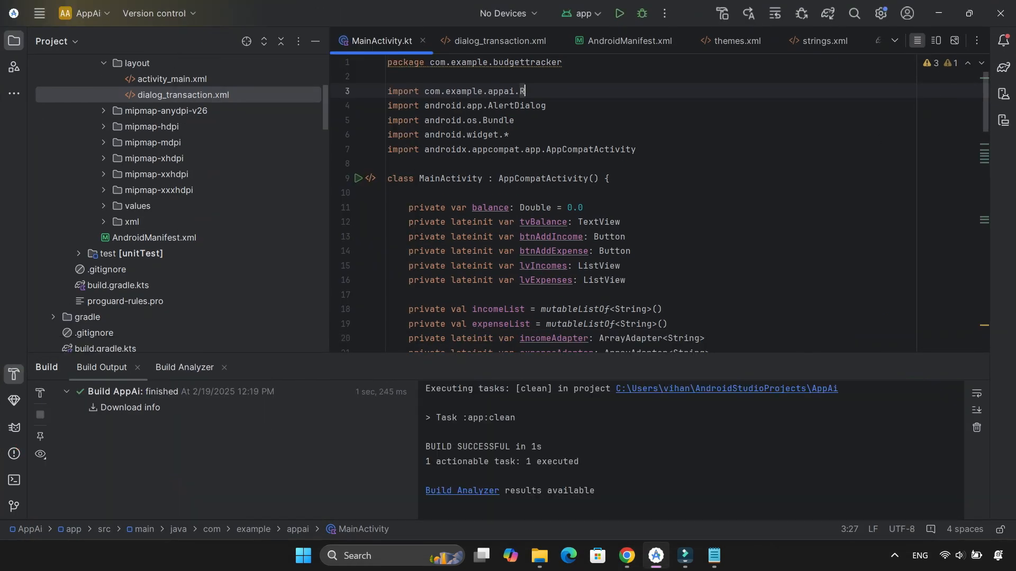
Step: Rebuild the AppAi project and start mirroring the Xiaomi phone in Running Devices
left_click(619, 12)
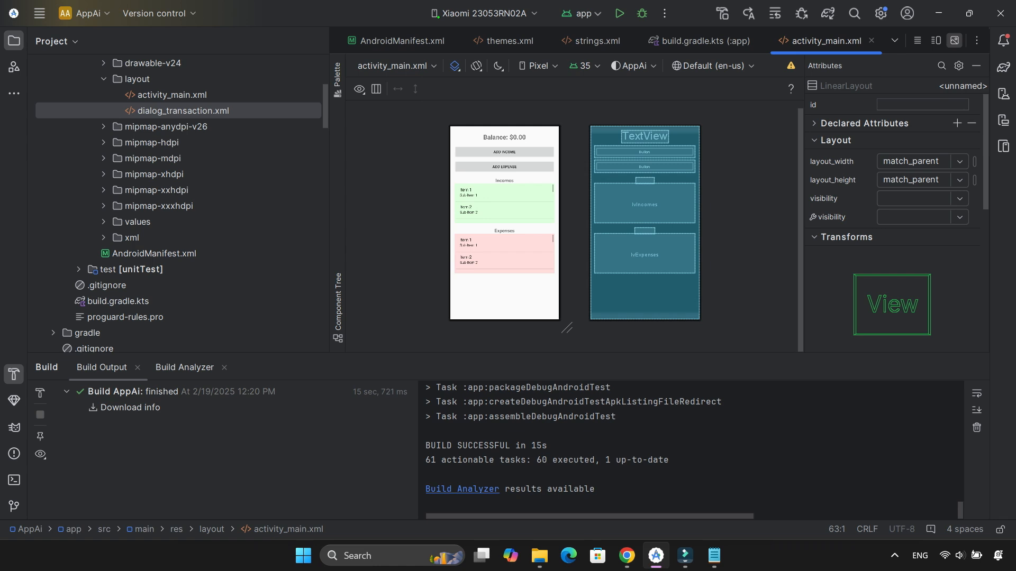
mouse_move(619, 13)
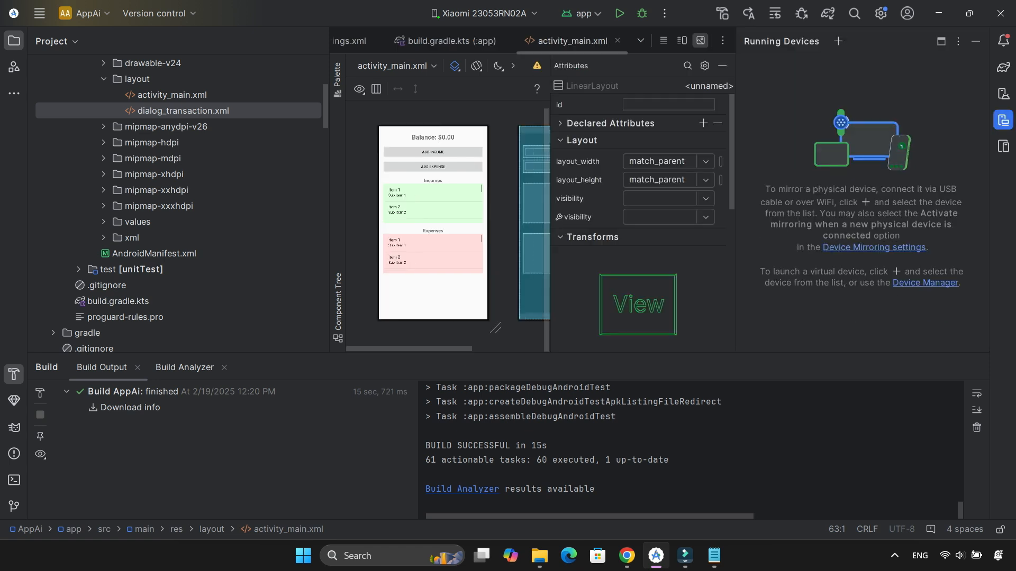
left_click(838, 41)
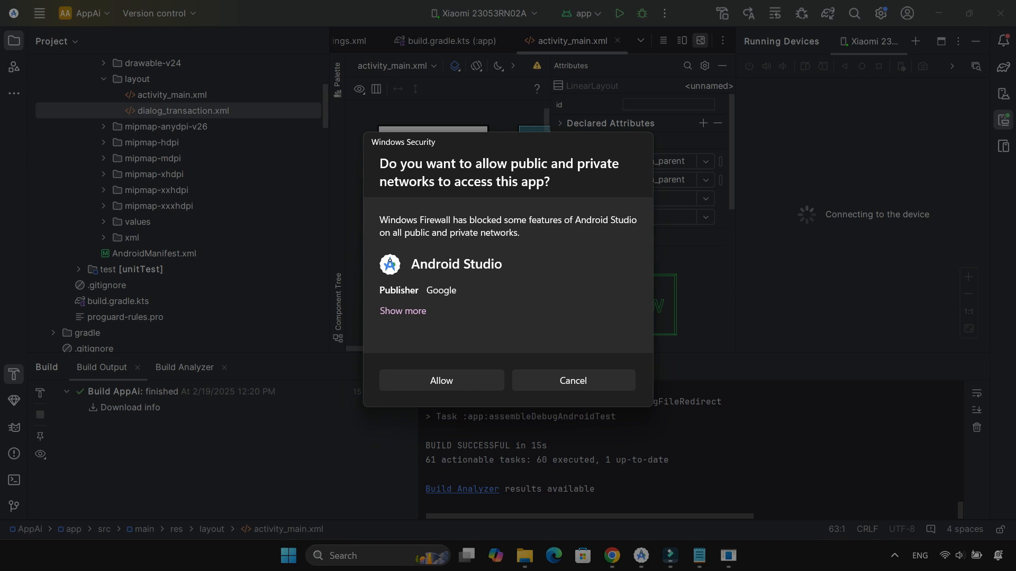
Step: Allow Android Studio network access through the Windows Firewall prompt
left_click(440, 380)
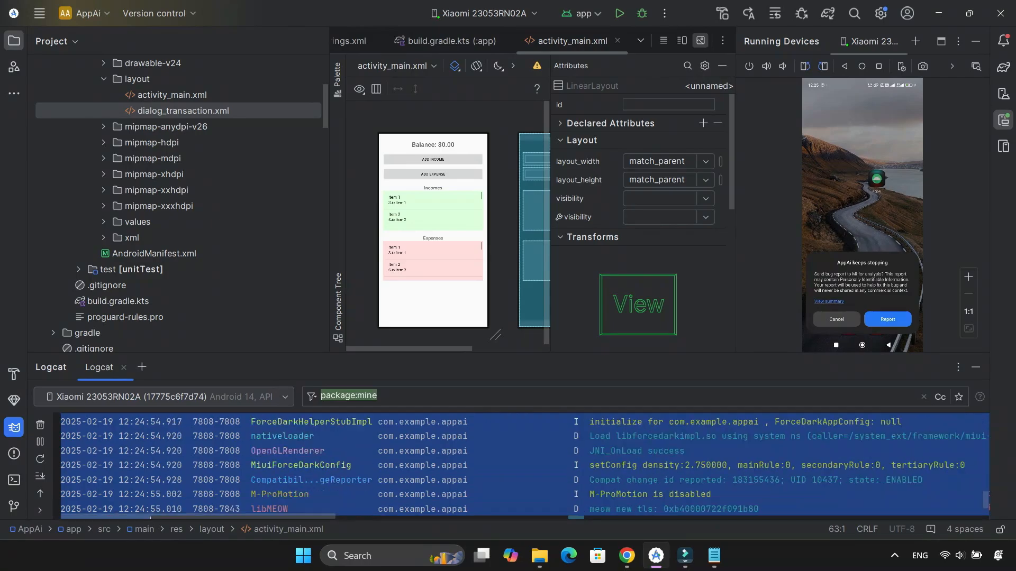
Step: Return to ChatGPT's crash fixes and start a follow-up about the current manifest
left_click(625, 555)
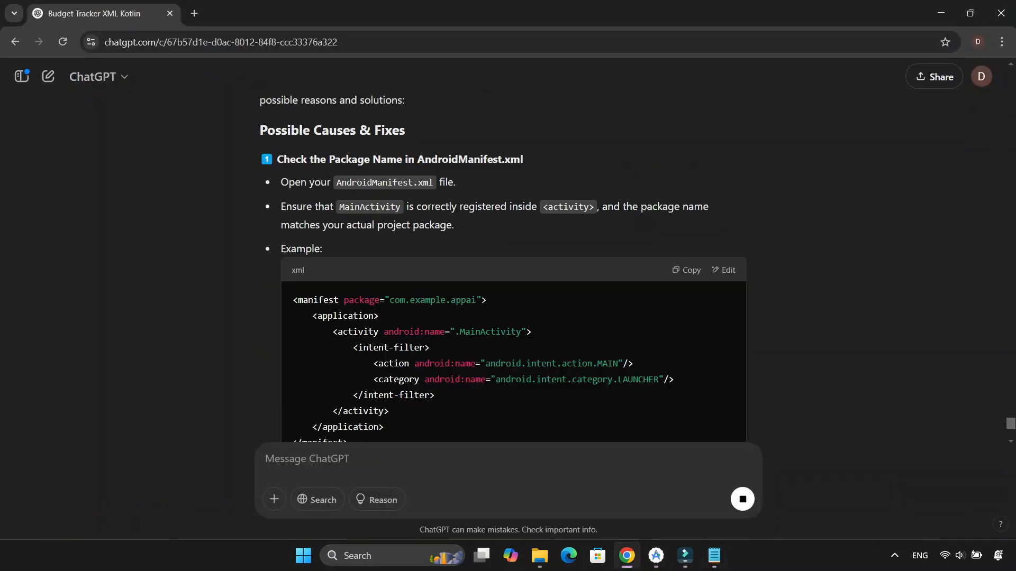
type("current manifes")
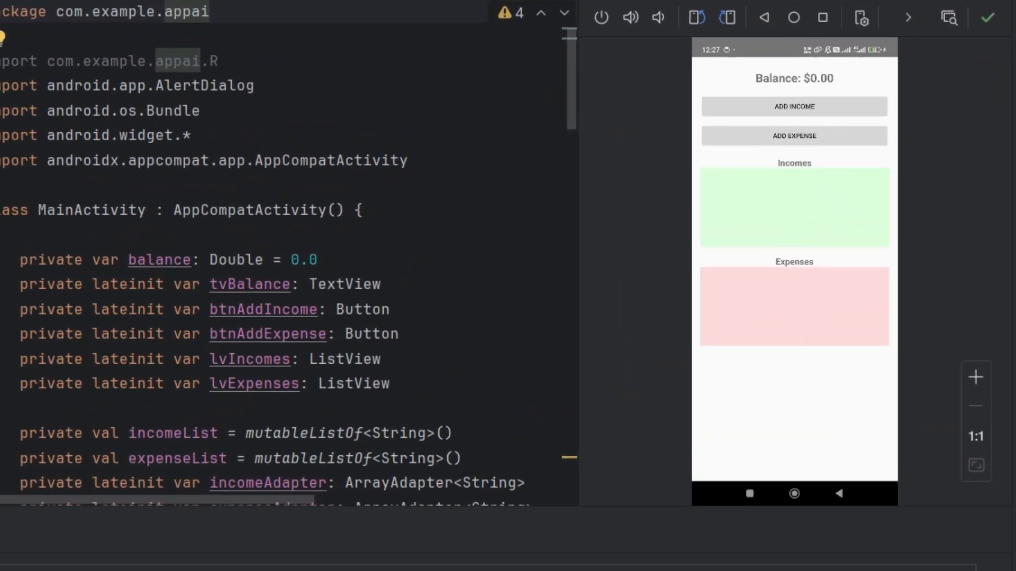
Step: Record a 30000 Salary income and a 2500 shopping expense on the mirrored phone
left_click(793, 106)
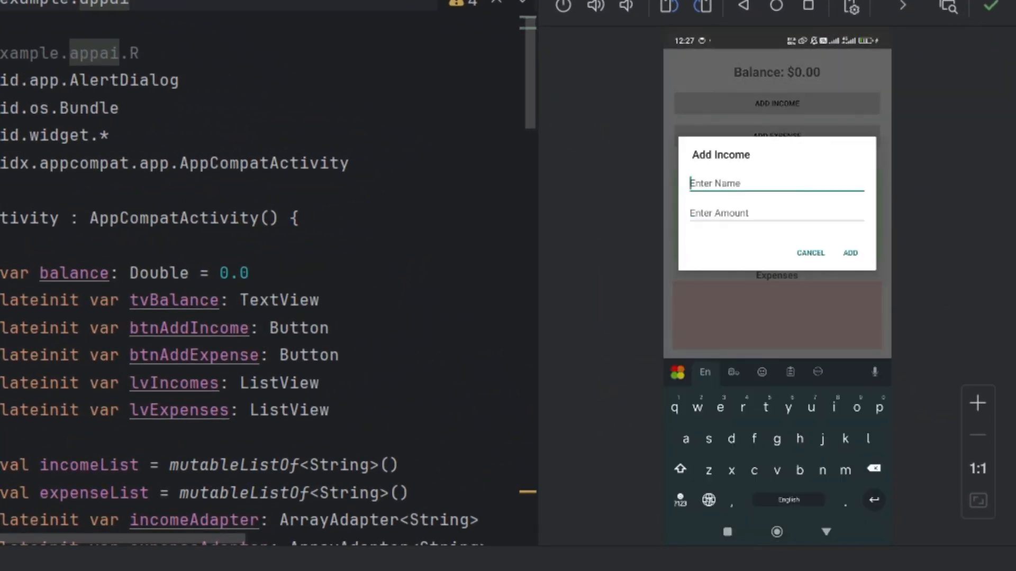
type("Sa")
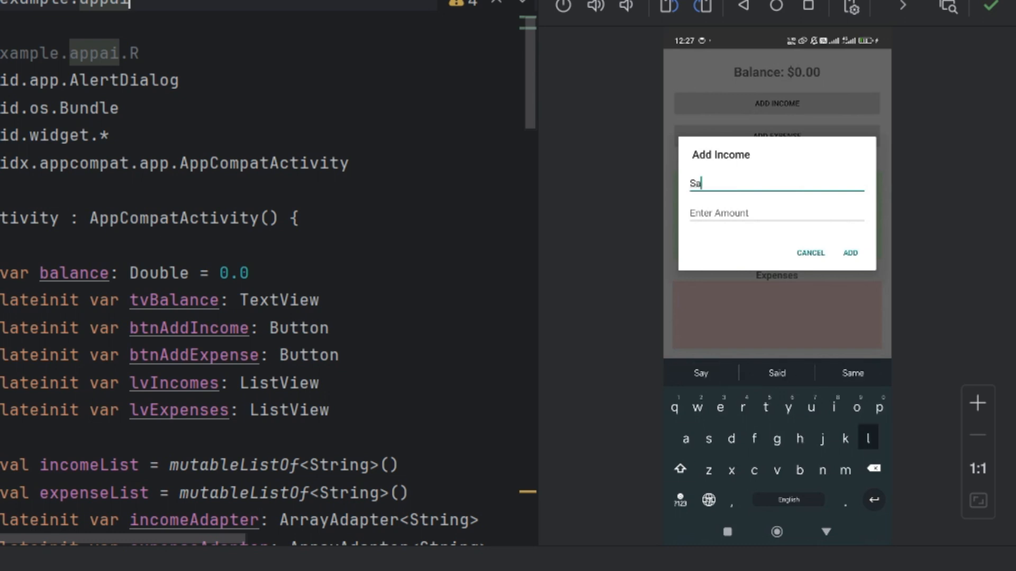
left_click(776, 212)
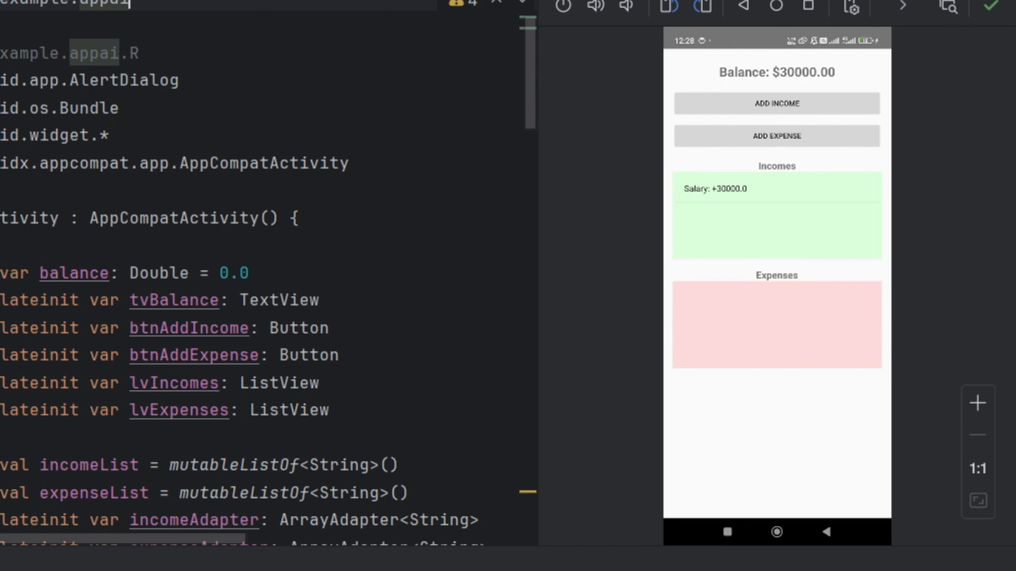
type("shopping")
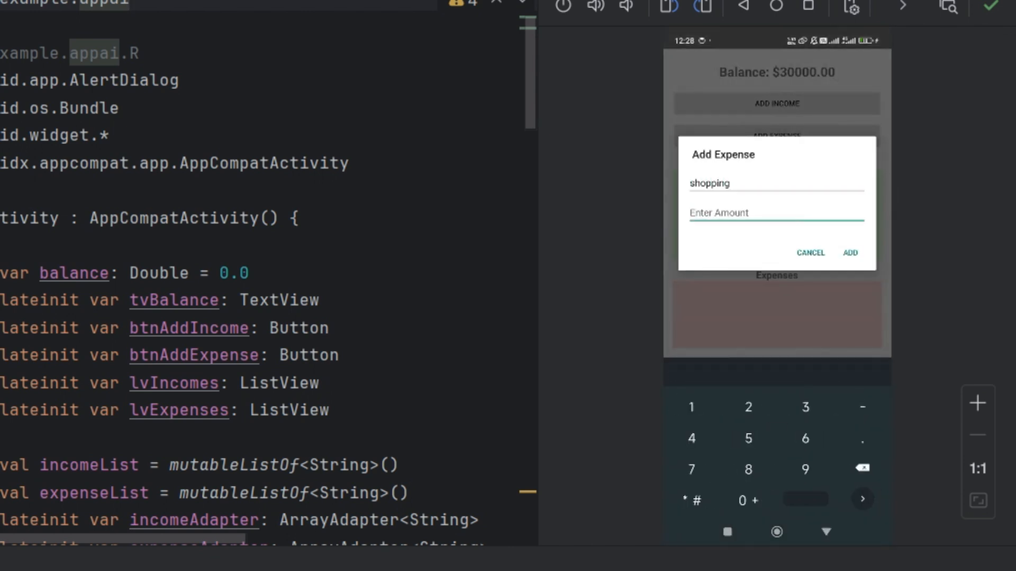
left_click(850, 253)
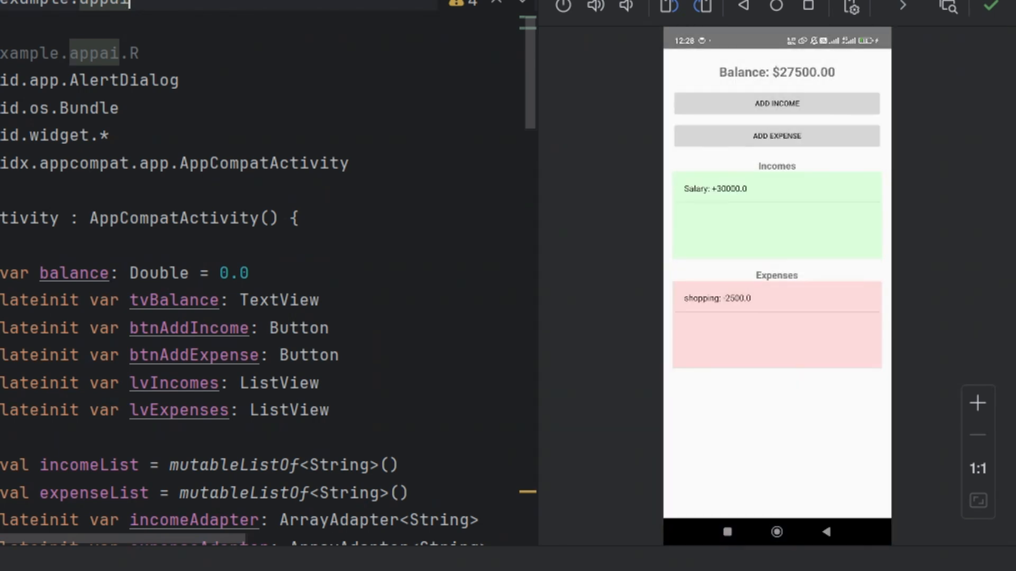
Step: Add a 3000 Clothes expense leaving a $24500.00 balance, then begin another income entry
left_click(776, 135)
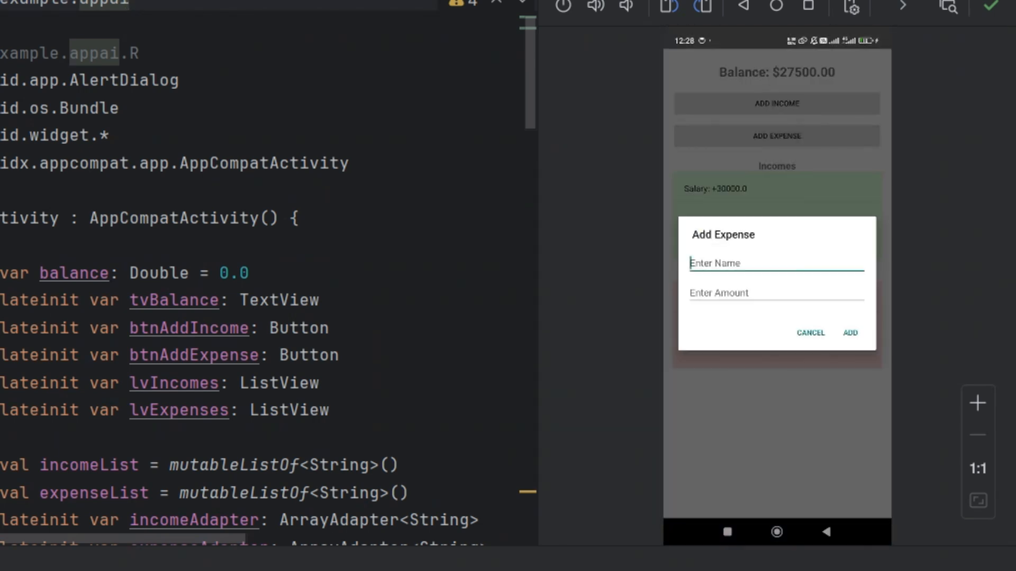
type("Clothes")
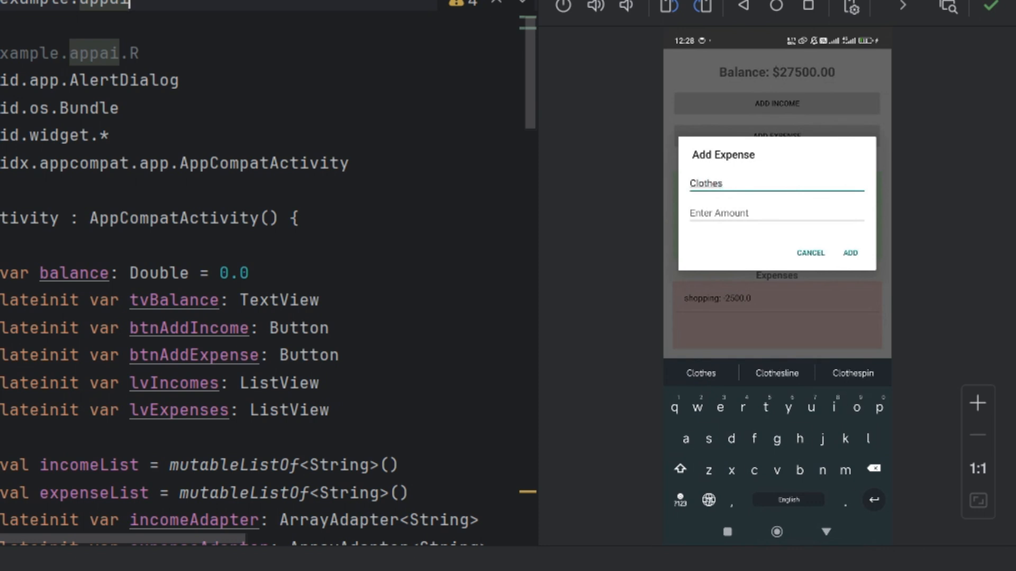
left_click(848, 253)
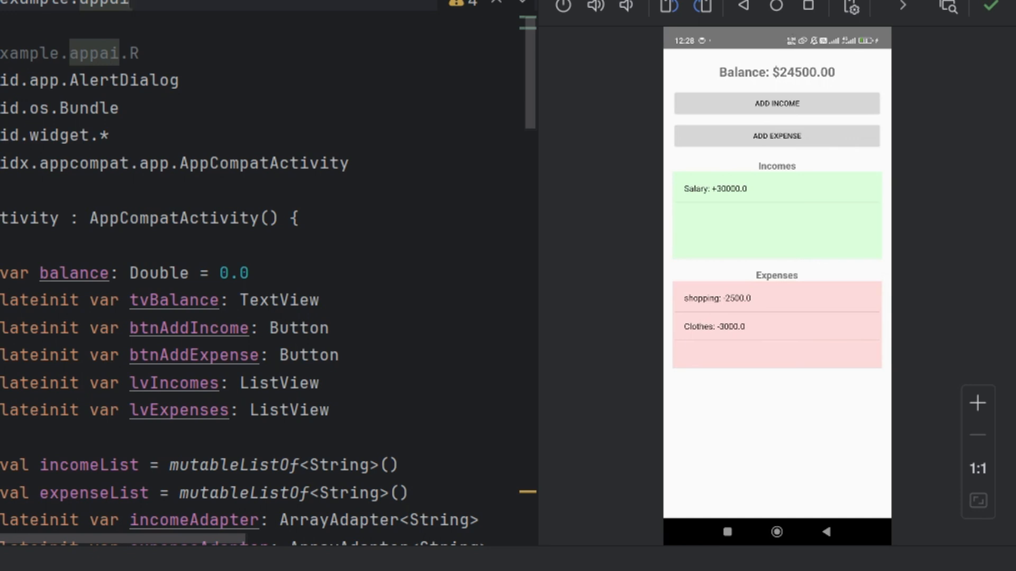
left_click(775, 103)
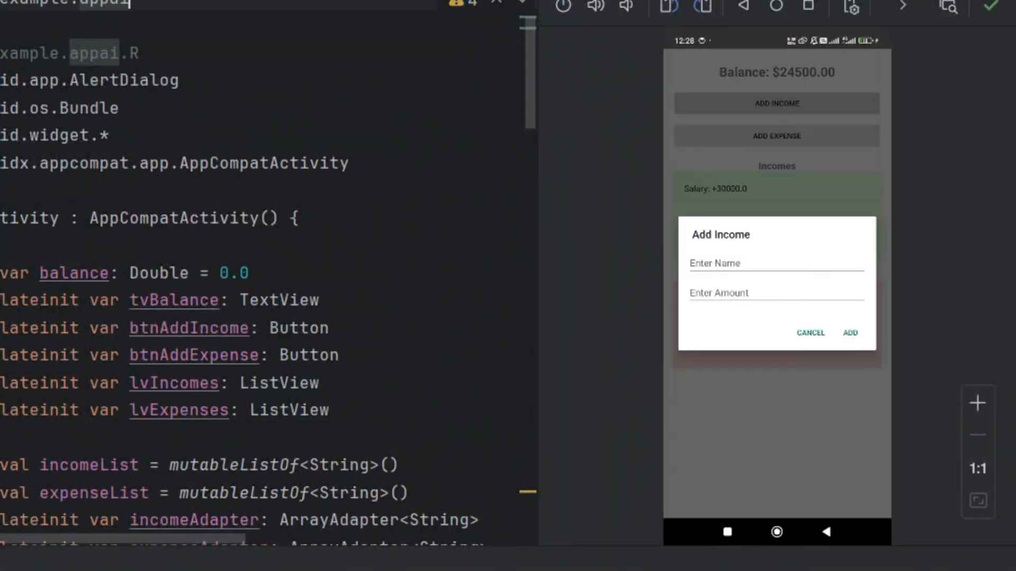
type("G")
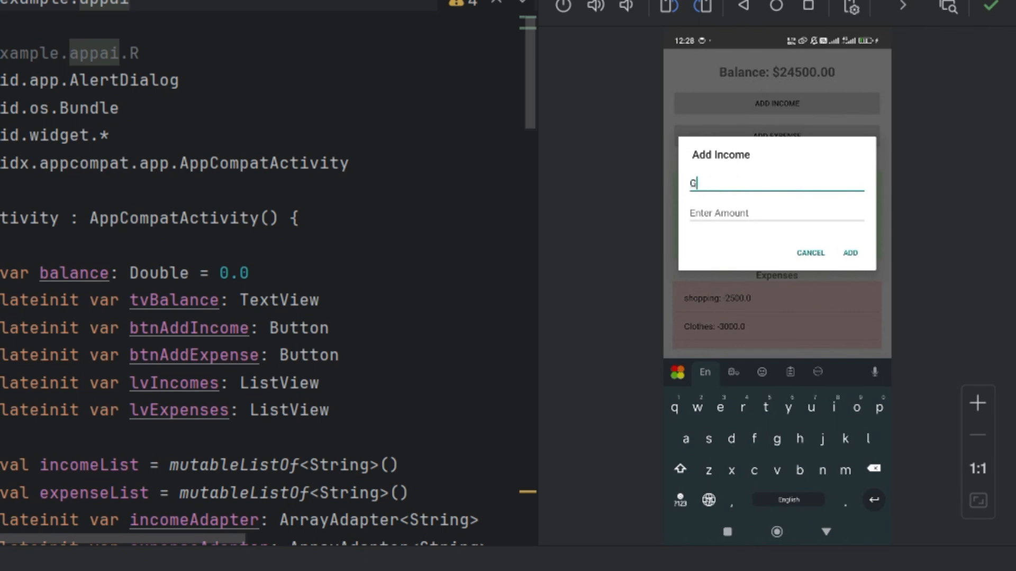